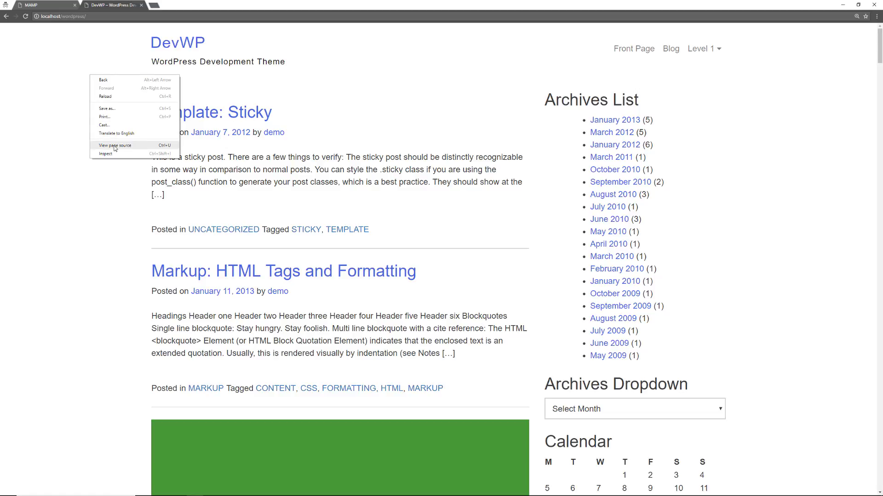
Step: Review the DevWP front page's full HTML source, then return to the front-page tab
{"action": "left_click", "coordinate": [114, 145]}
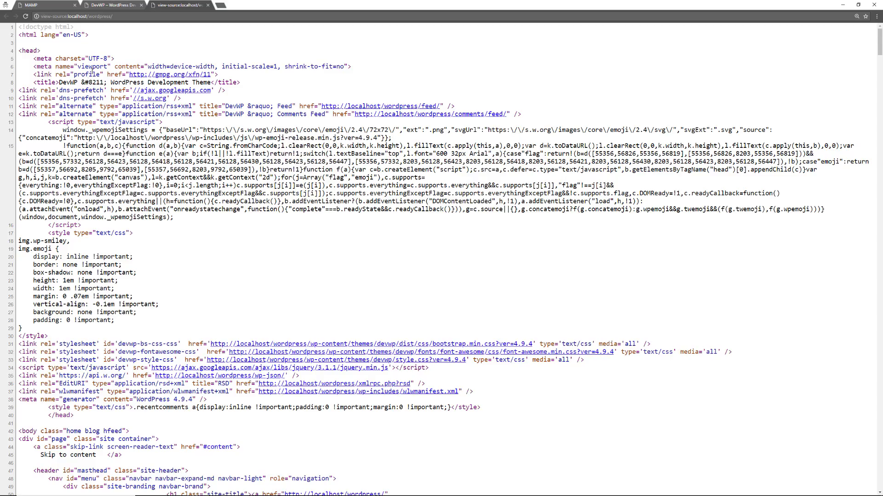
{"action": "scroll", "scroll_direction": "down", "scroll_amount": 3}
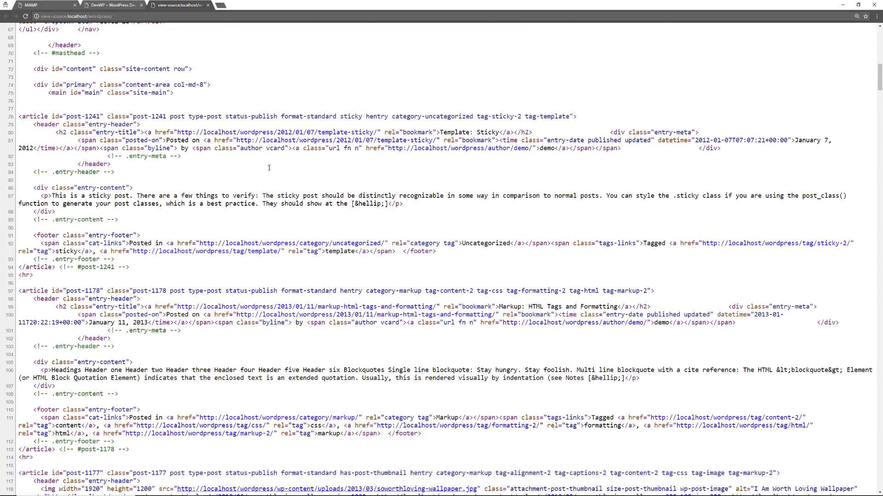
{"action": "scroll", "scroll_direction": "down", "scroll_amount": 3}
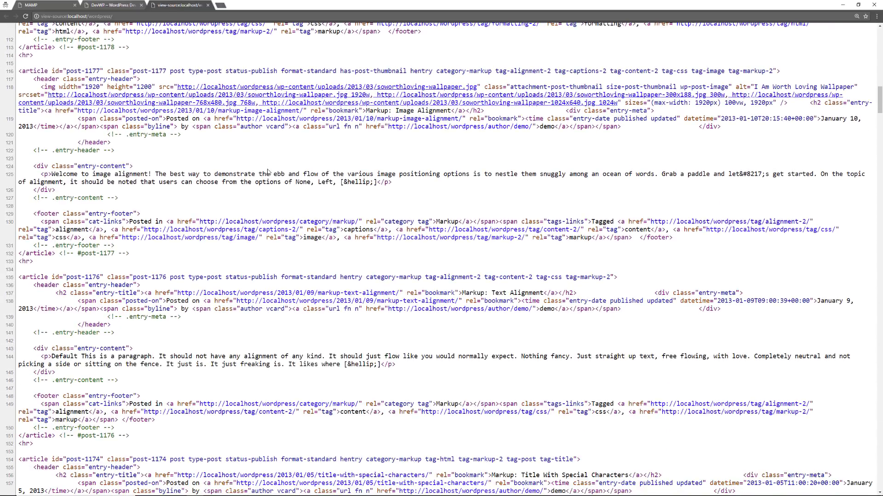
{"action": "scroll", "scroll_direction": "down", "scroll_amount": 3}
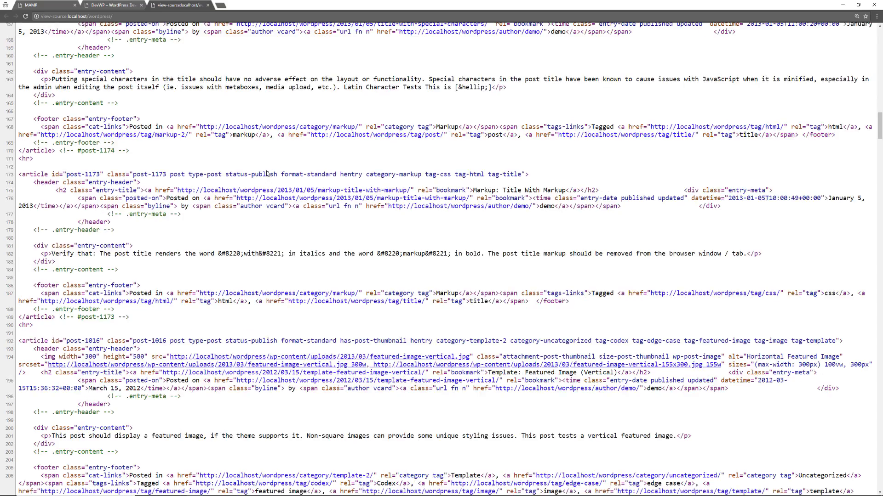
{"action": "scroll", "scroll_direction": "down", "scroll_amount": 3}
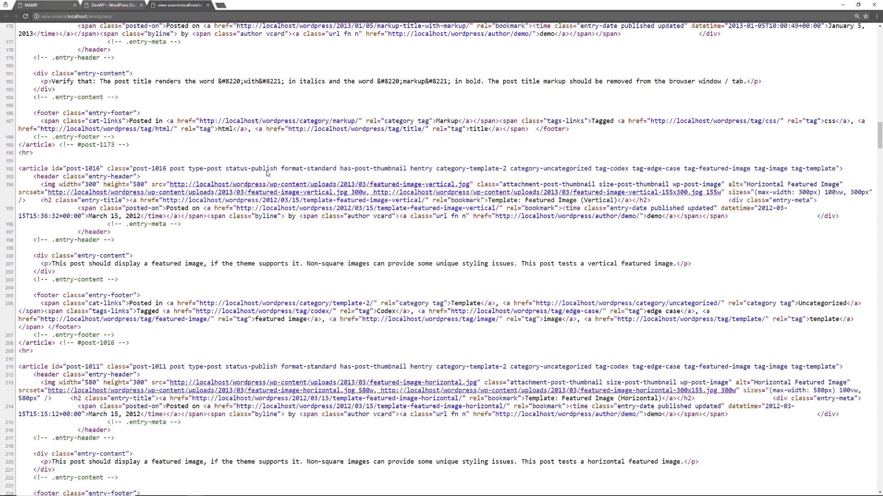
{"action": "mouse_move", "coordinate": [291, 120]}
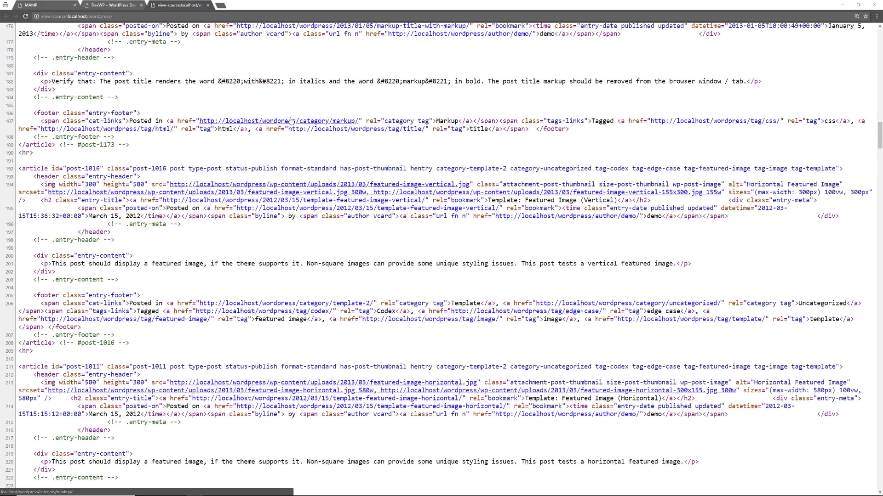
{"action": "left_click", "coordinate": [115, 5]}
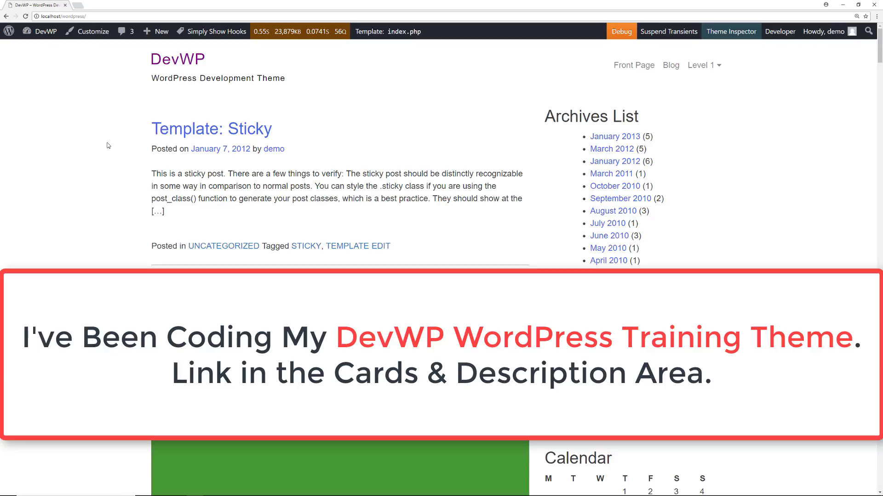
Step: Visit the WordPress dashboard from the admin bar site menu, then return to the source view
{"action": "left_click", "coordinate": [40, 31]}
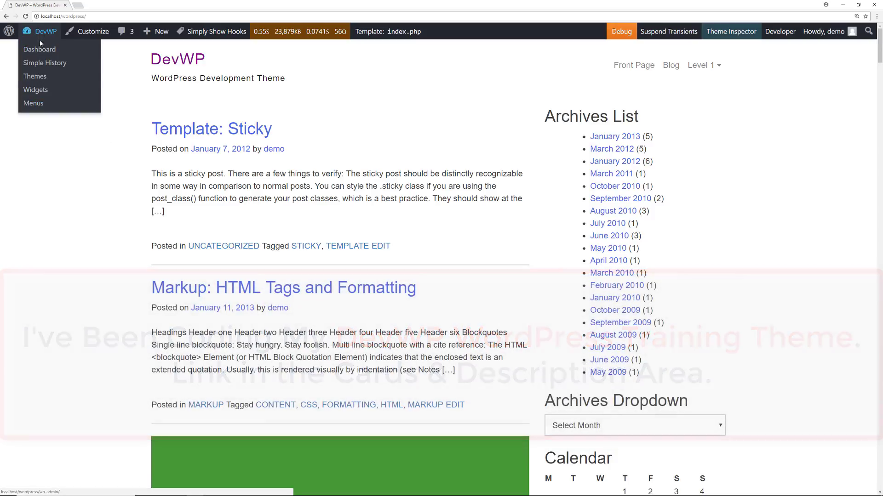
{"action": "left_click", "coordinate": [39, 49]}
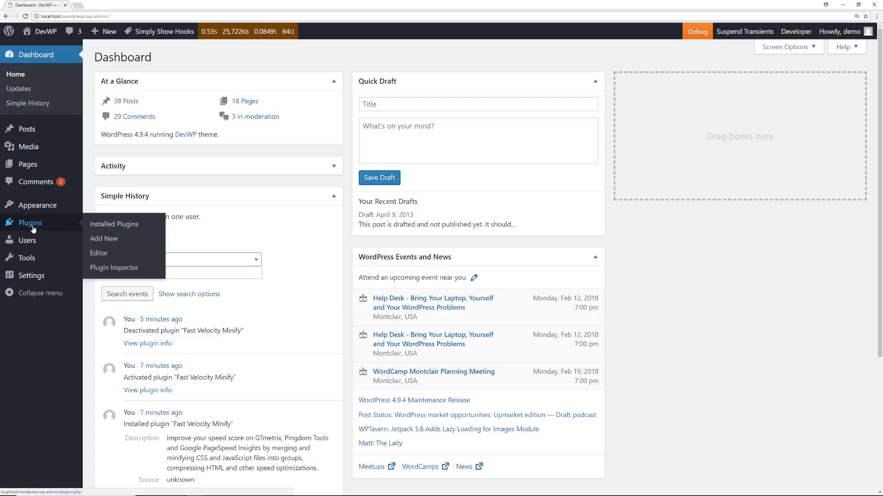
{"action": "left_click", "coordinate": [104, 239]}
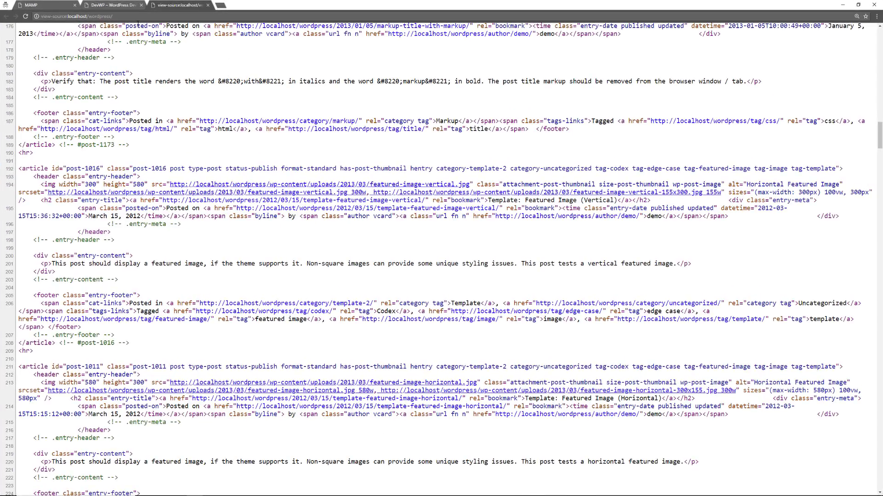
Step: Record the front page's network requests in DevTools: 22 requests, 720 KB, 974 ms load
{"action": "left_click", "coordinate": [105, 5]}
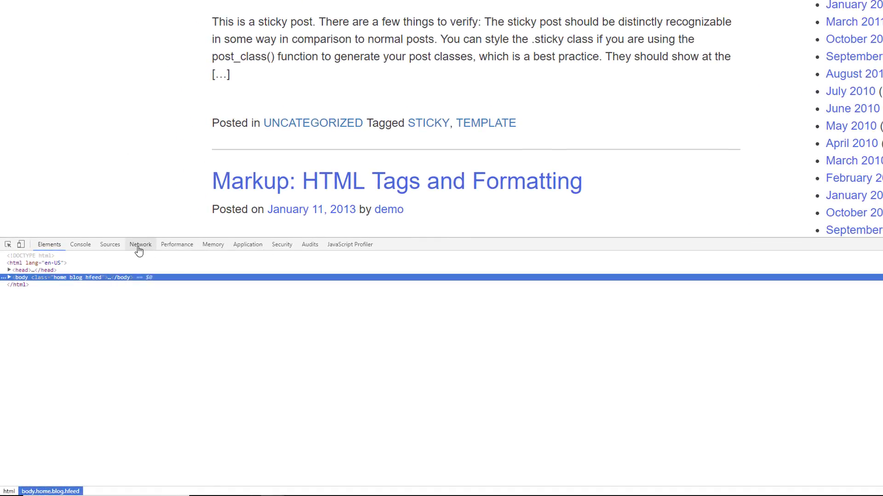
{"action": "left_click", "coordinate": [140, 245]}
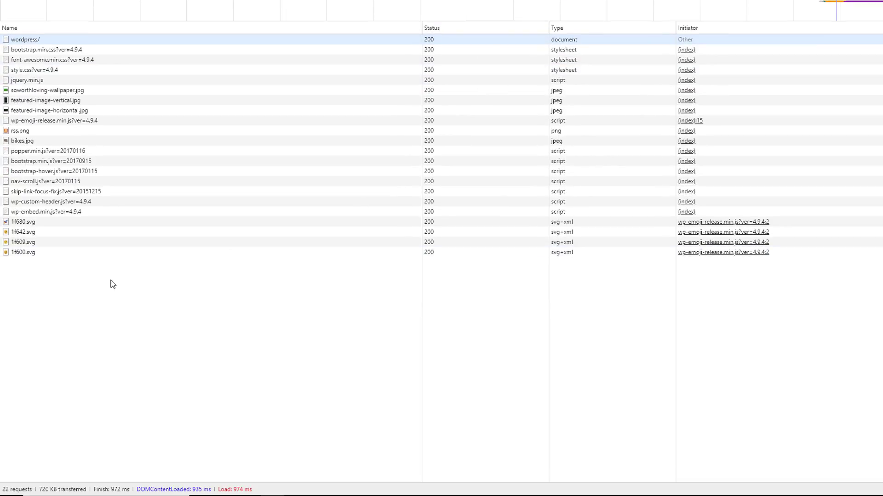
{"action": "mouse_move", "coordinate": [145, 375]}
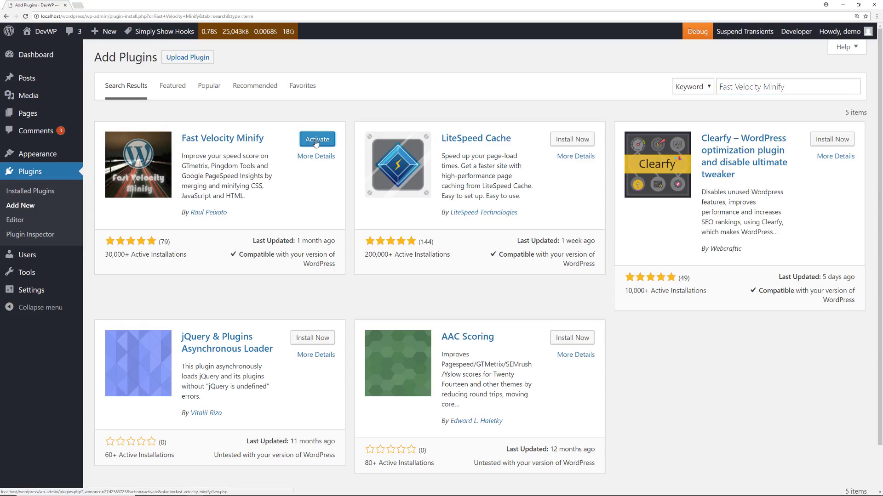
Step: Activate the Fast Velocity Minify plugin from the Add Plugins results
{"action": "left_click", "coordinate": [317, 139]}
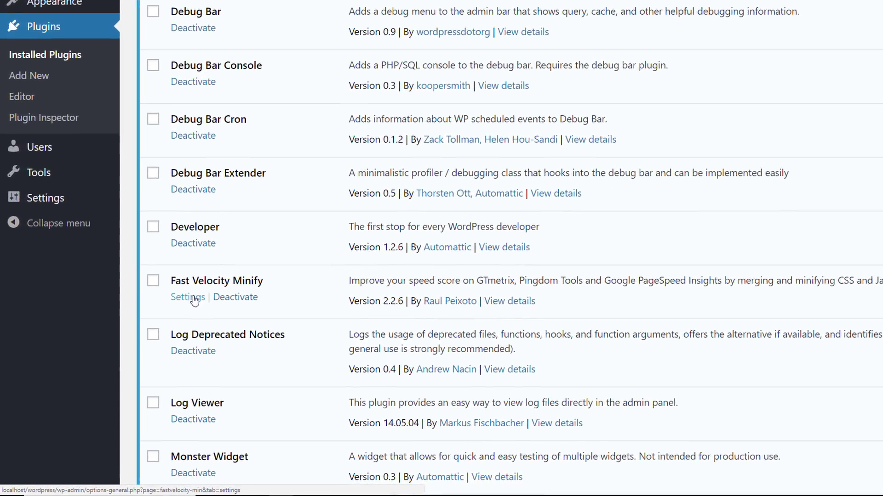
{"action": "scroll", "scroll_direction": "down", "scroll_amount": 3}
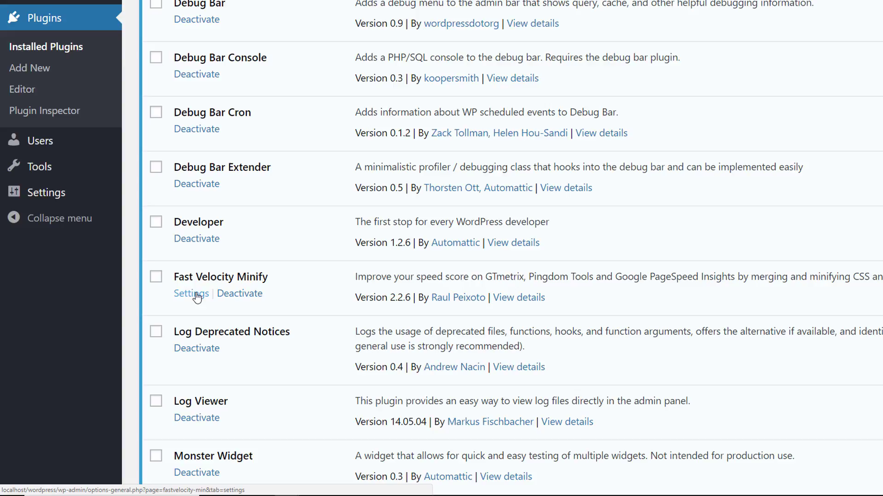
{"action": "mouse_move", "coordinate": [46, 193]}
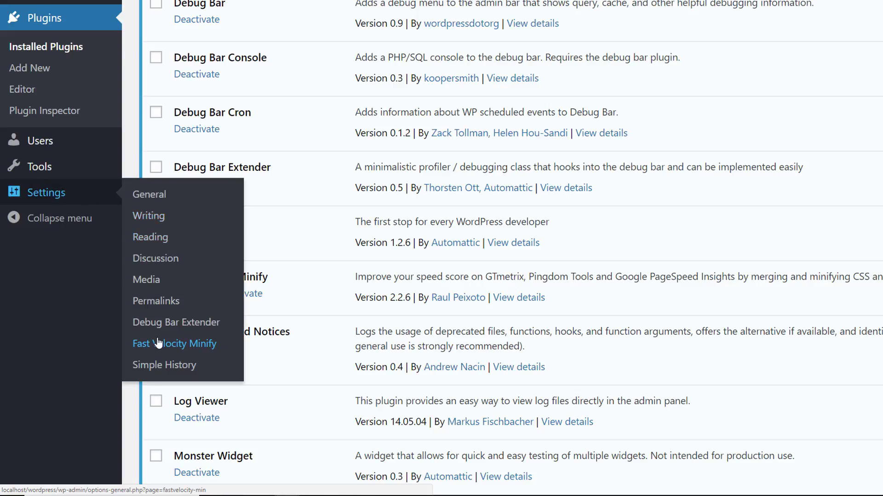
Step: Review Fast Velocity Minify's Basic Options (HTML, fonts, CSS, JavaScript), leaving defaults unchanged
{"action": "left_click", "coordinate": [174, 344]}
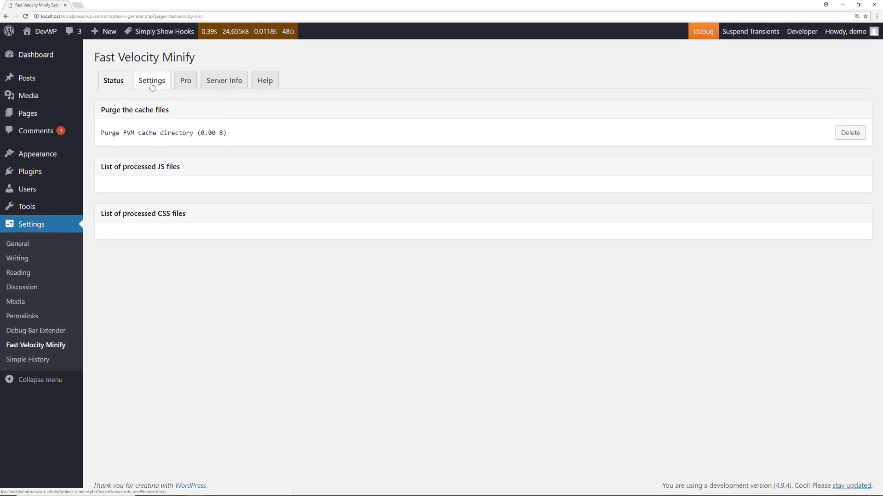
{"action": "left_click", "coordinate": [152, 81]}
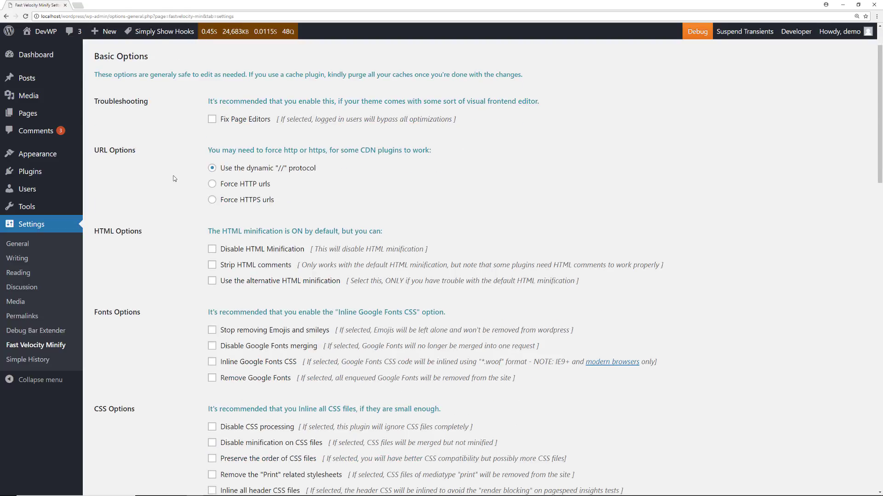
{"action": "scroll", "scroll_direction": "down", "scroll_amount": 3}
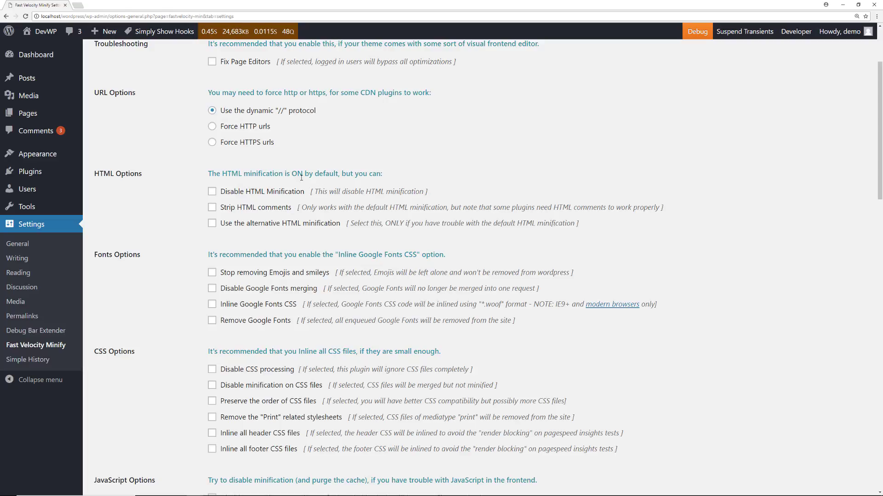
{"action": "scroll", "scroll_direction": "down", "scroll_amount": 3}
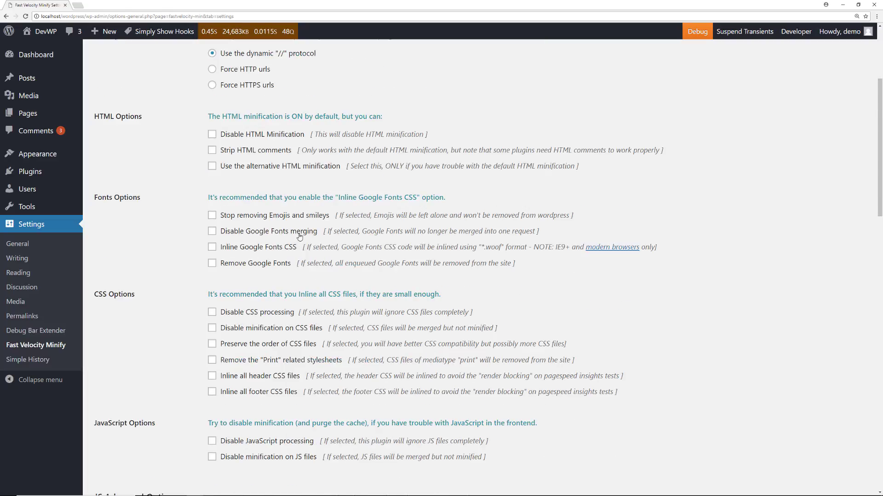
{"action": "mouse_move", "coordinate": [286, 257]}
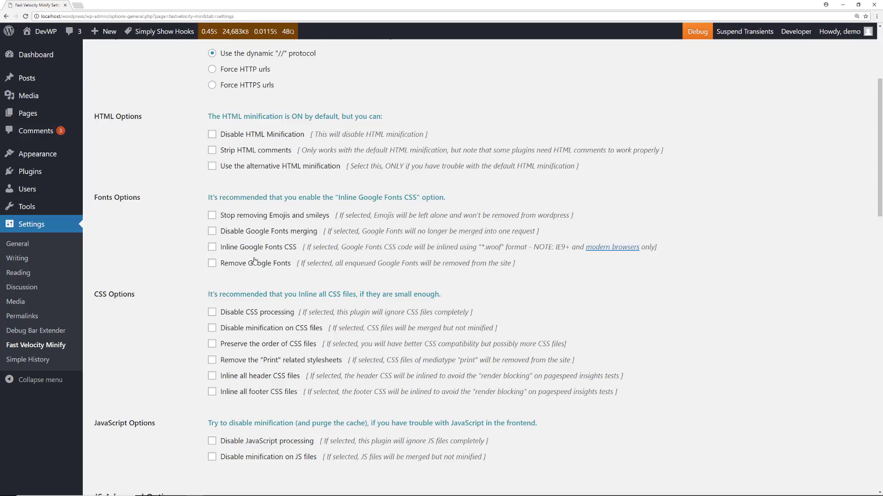
{"action": "mouse_move", "coordinate": [310, 256]}
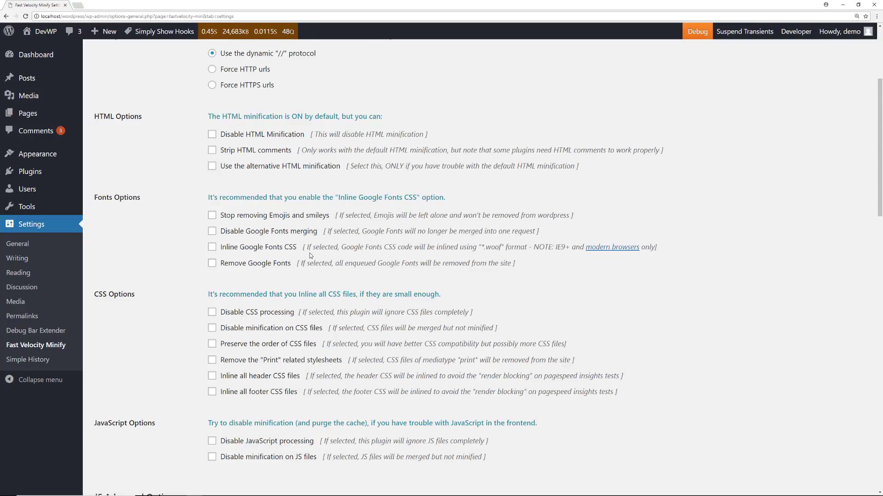
{"action": "mouse_move", "coordinate": [304, 282]}
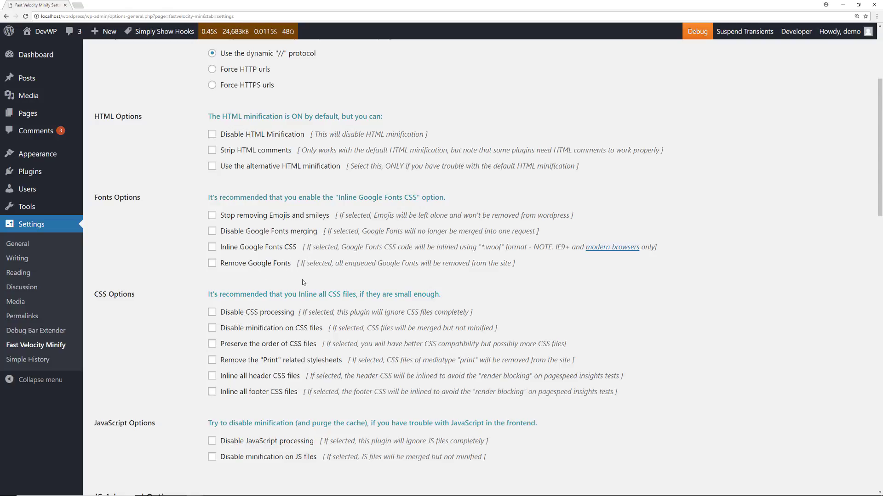
Step: Scroll through the Ignore List, CDN Options and Preconnect sections, leaving them empty
{"action": "scroll", "scroll_direction": "down", "scroll_amount": 3}
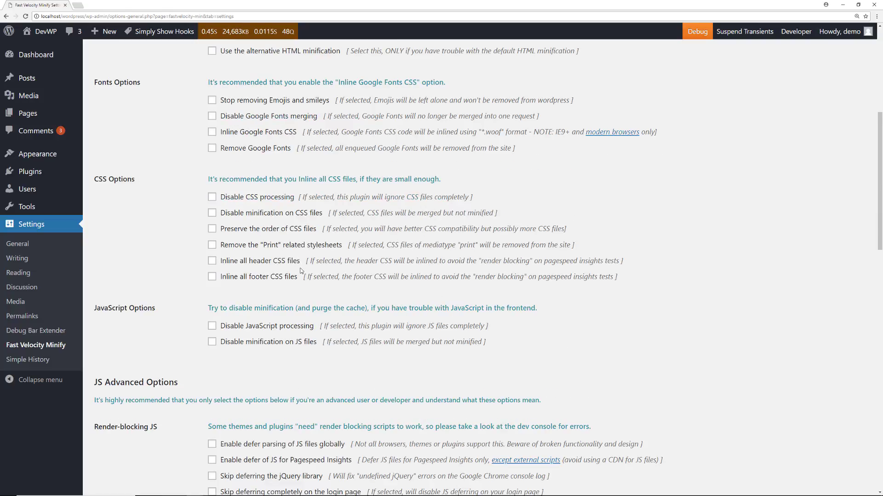
{"action": "scroll", "scroll_direction": "down", "scroll_amount": 3}
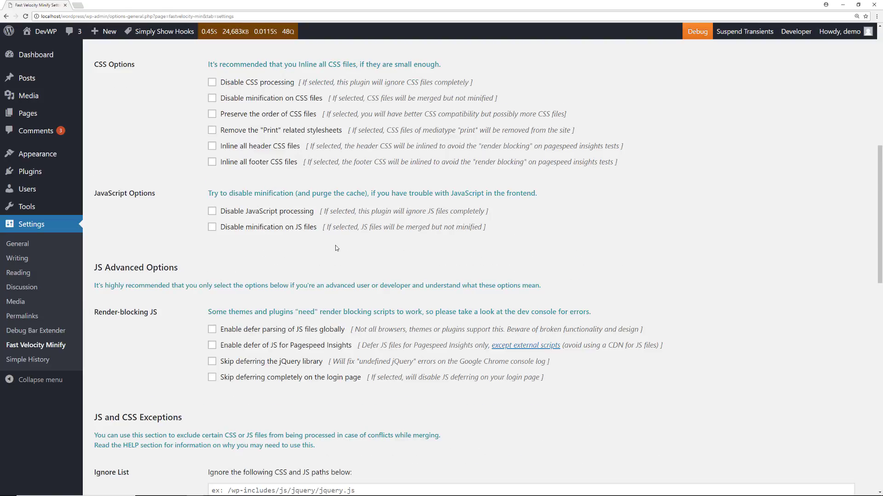
{"action": "mouse_move", "coordinate": [390, 210]}
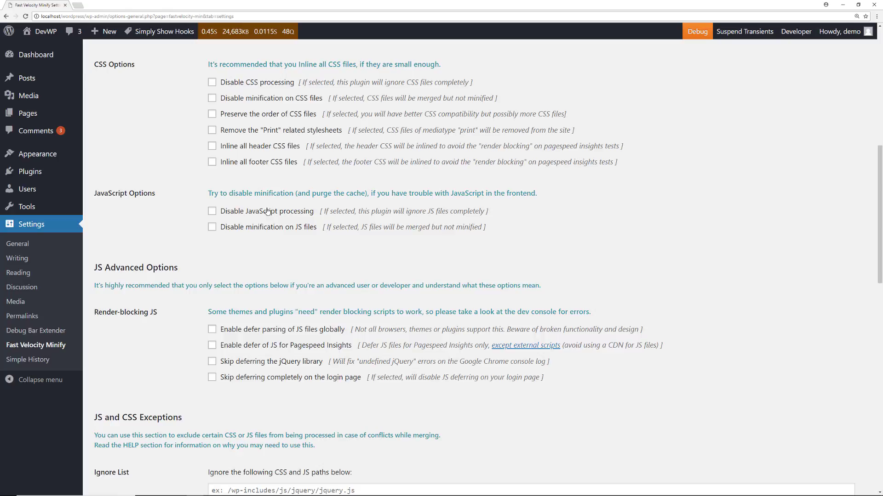
{"action": "scroll", "scroll_direction": "down", "scroll_amount": 3}
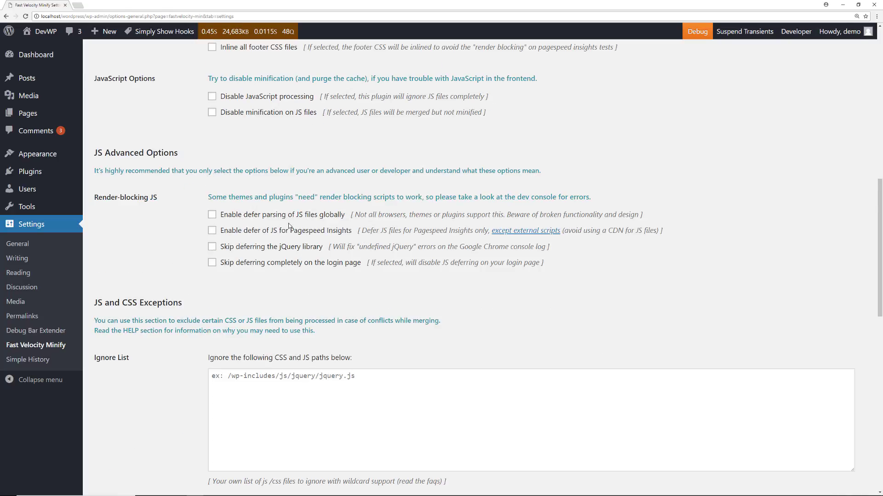
{"action": "mouse_move", "coordinate": [321, 241]}
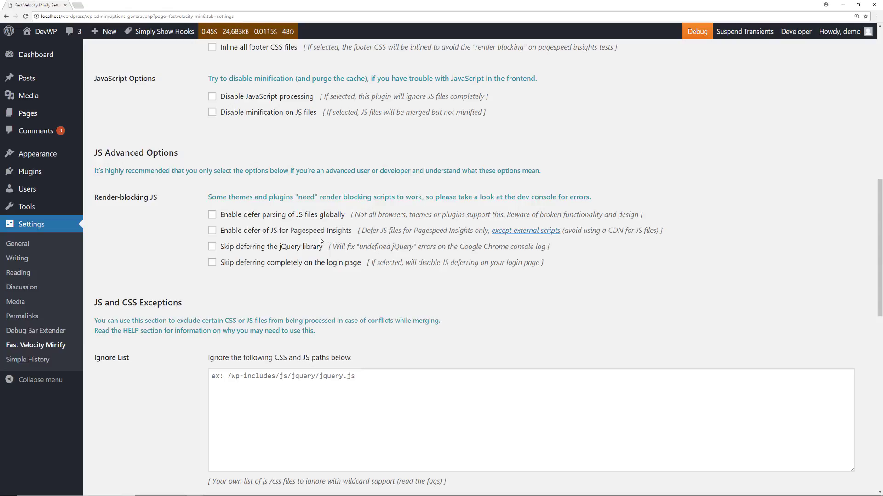
{"action": "mouse_move", "coordinate": [349, 239]}
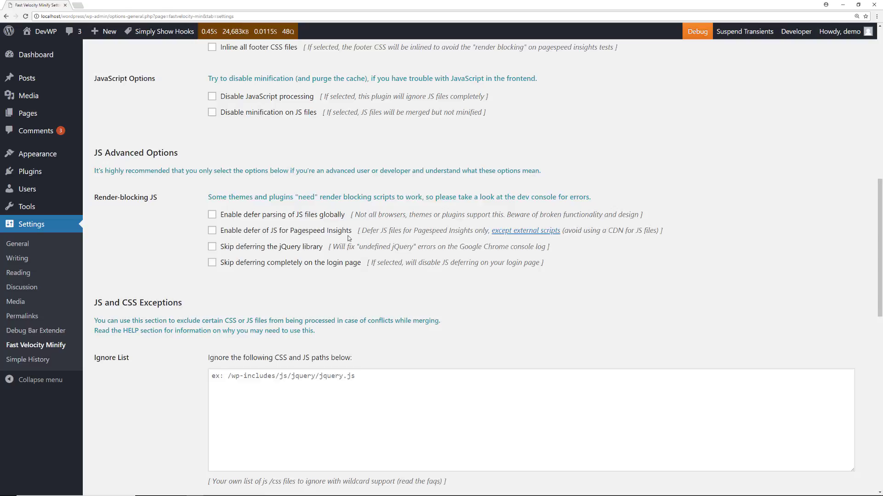
{"action": "scroll", "scroll_direction": "down", "scroll_amount": 3}
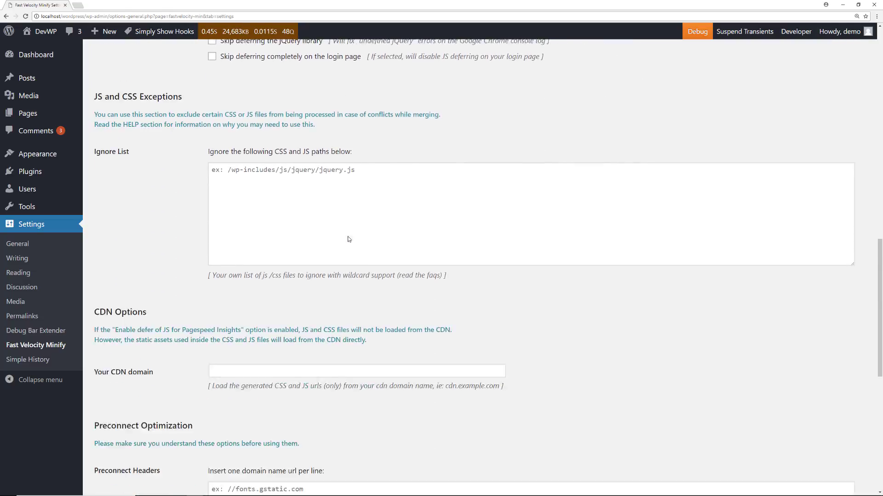
{"action": "scroll", "scroll_direction": "down", "scroll_amount": 3}
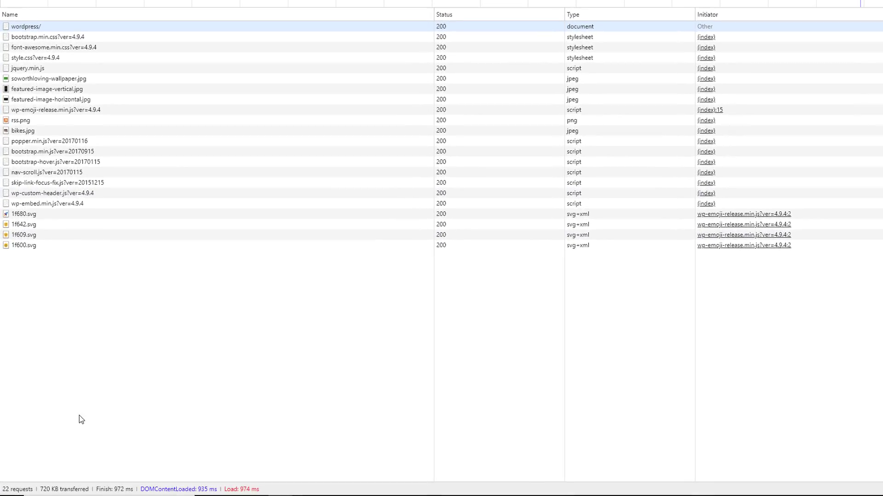
{"action": "mouse_move", "coordinate": [118, 459]}
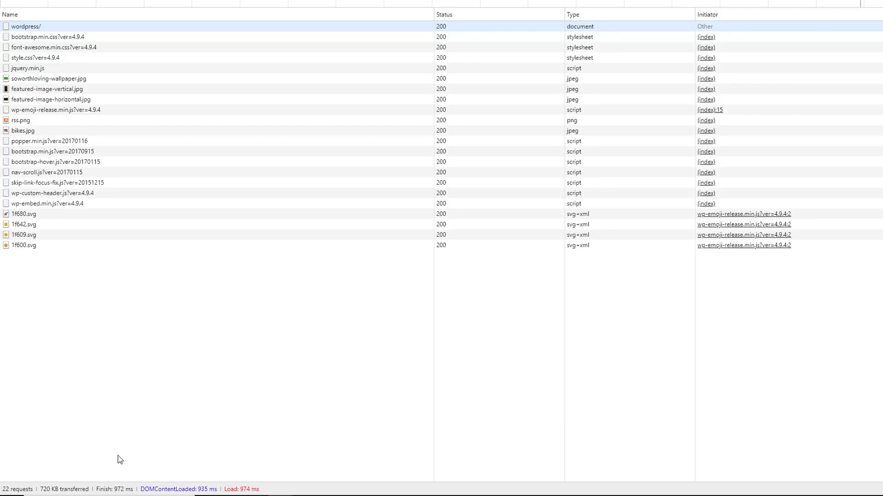
{"action": "mouse_move", "coordinate": [247, 453]}
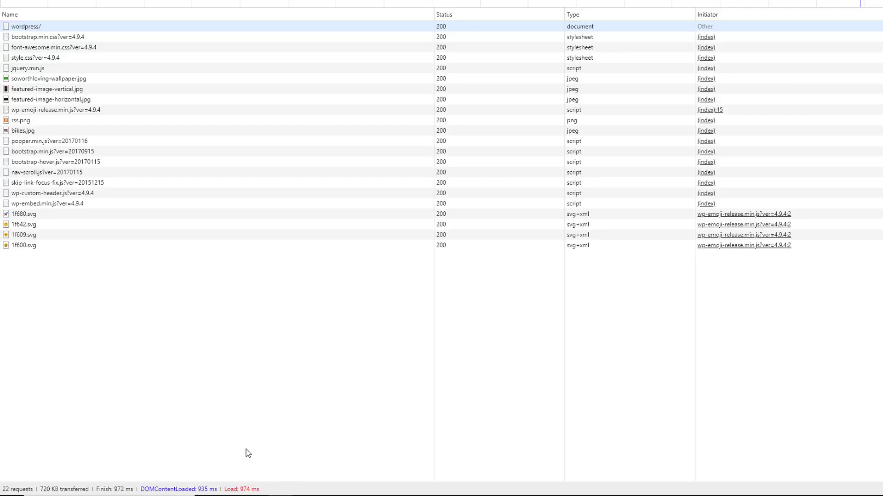
{"action": "mouse_move", "coordinate": [271, 358]}
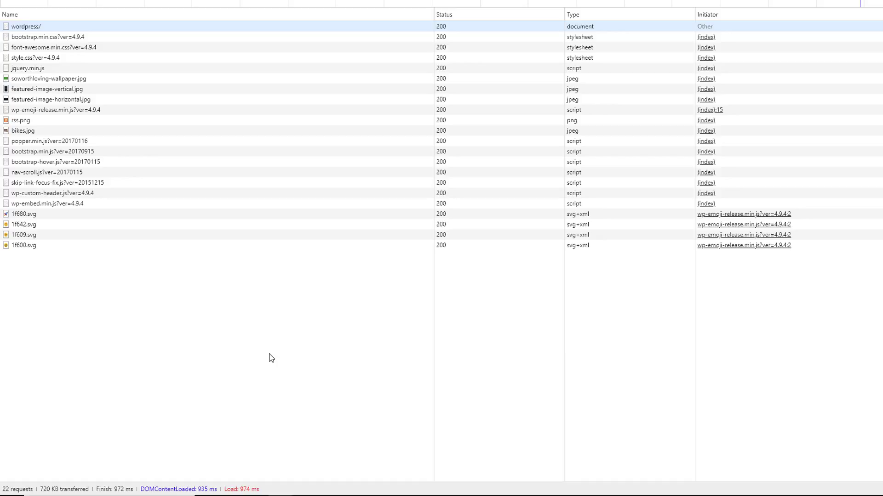
{"action": "mouse_move", "coordinate": [270, 358]}
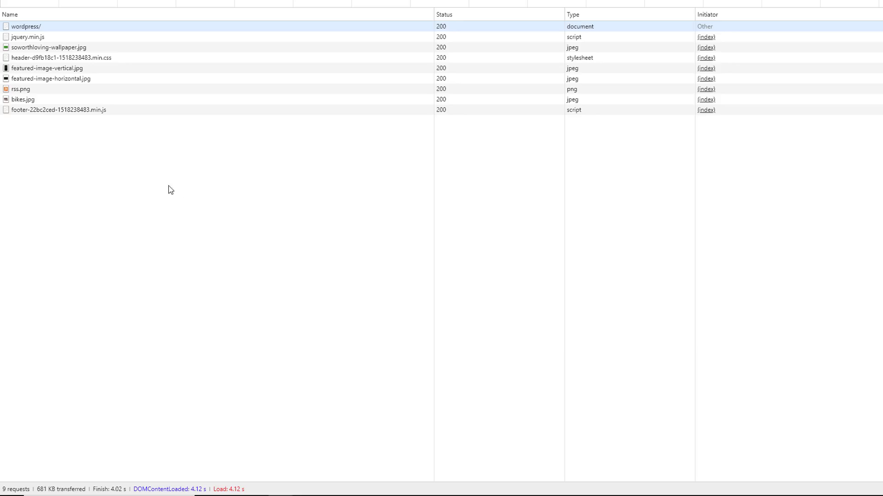
{"action": "mouse_move", "coordinate": [369, 337]}
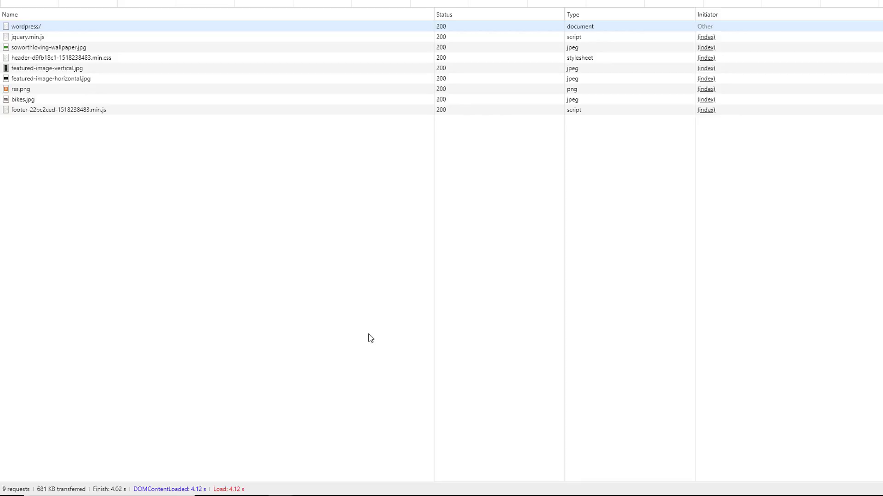
{"action": "mouse_move", "coordinate": [333, 170]}
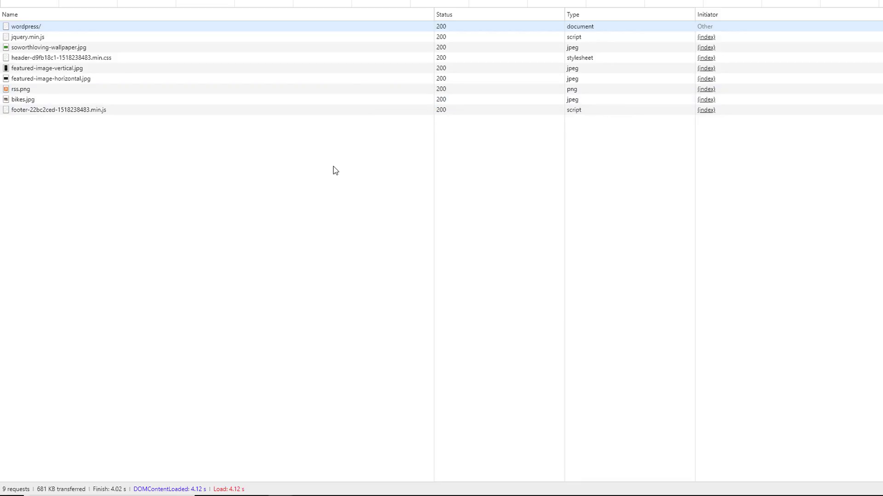
{"action": "mouse_move", "coordinate": [229, 240]}
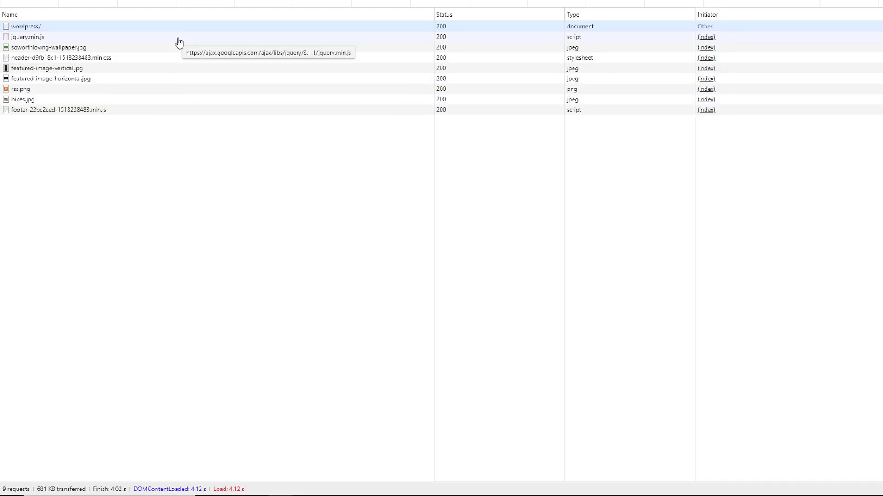
{"action": "mouse_move", "coordinate": [166, 154]}
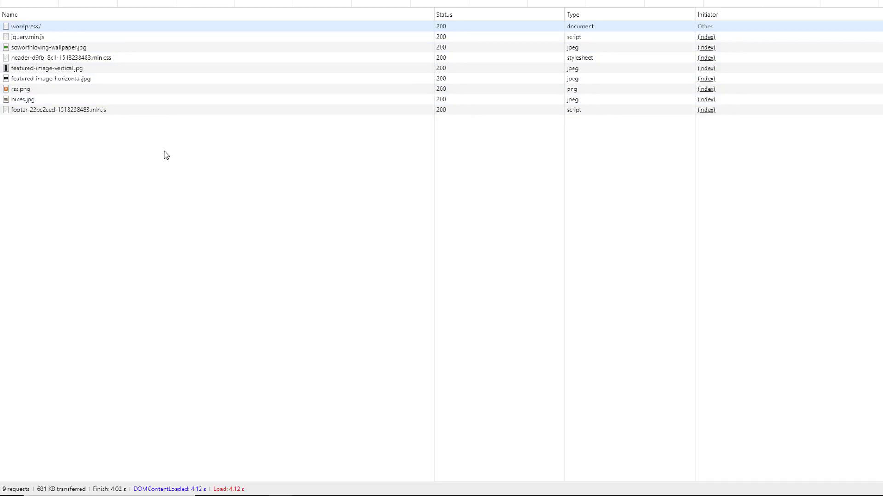
{"action": "mouse_move", "coordinate": [178, 175]}
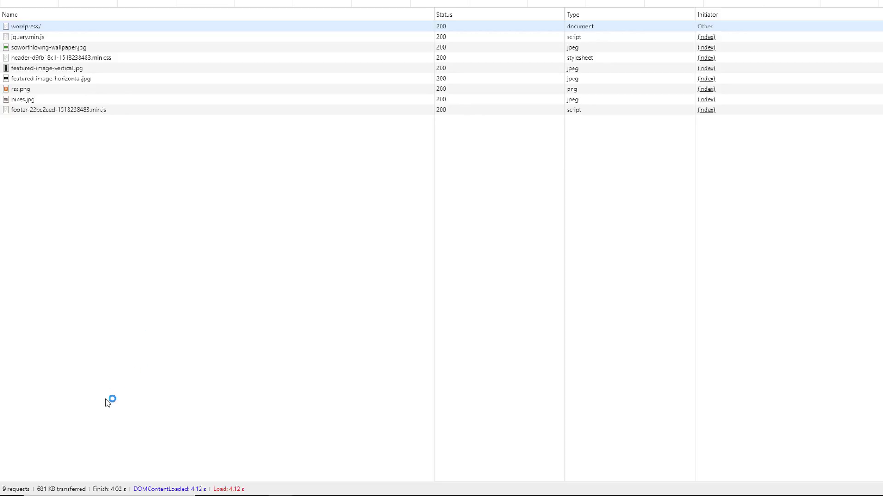
{"action": "mouse_move", "coordinate": [180, 417]}
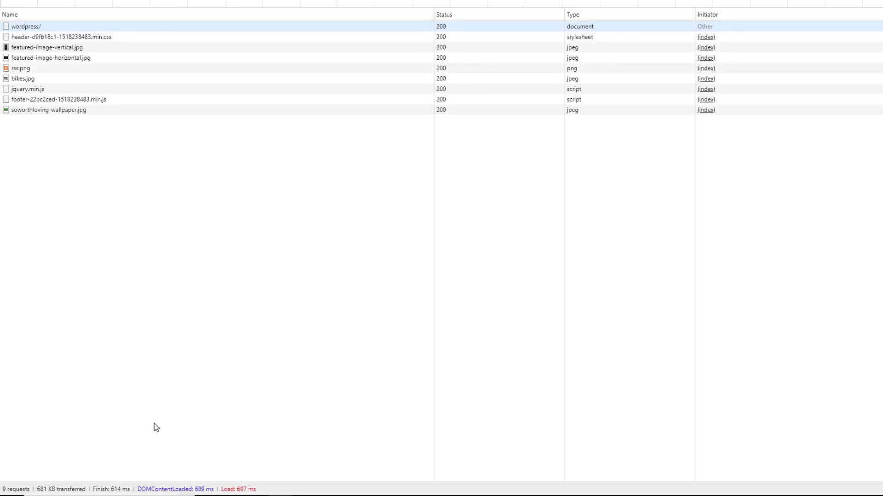
{"action": "mouse_move", "coordinate": [108, 316]}
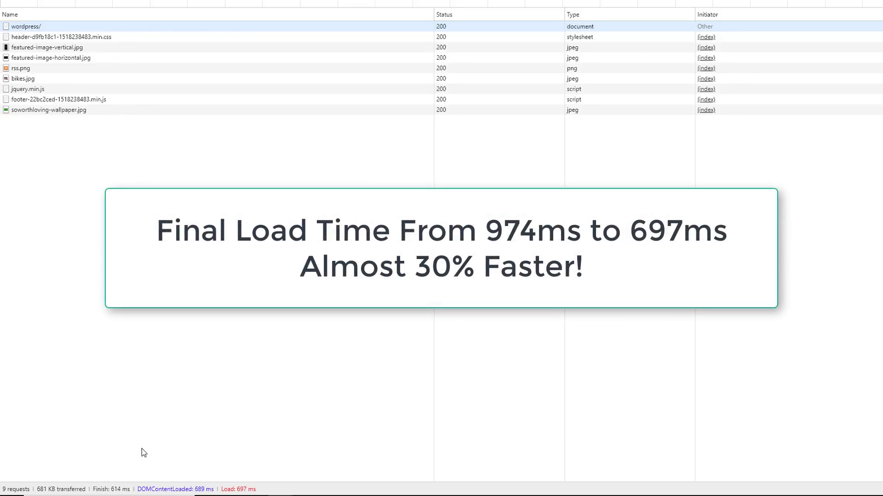
{"action": "mouse_move", "coordinate": [208, 440]}
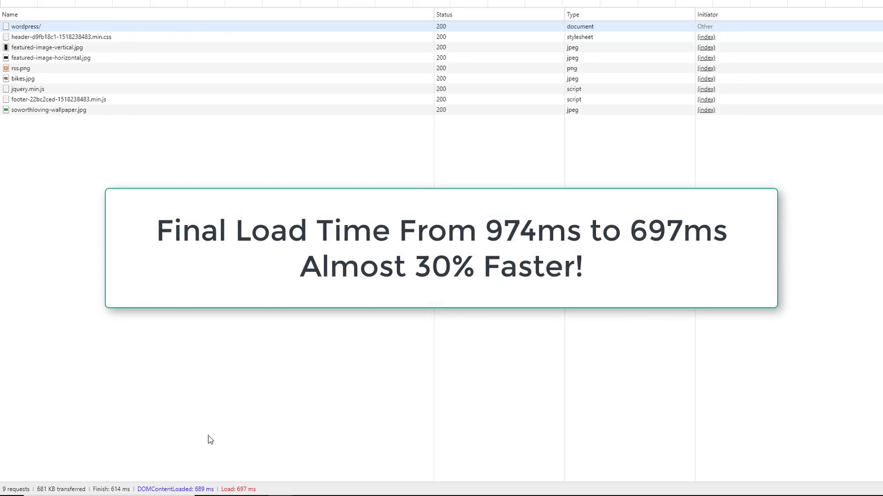
{"action": "mouse_move", "coordinate": [252, 438]}
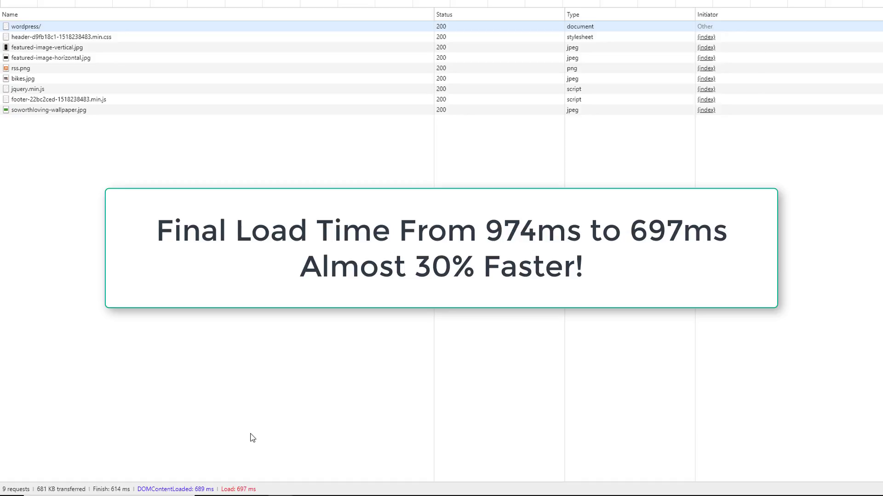
{"action": "mouse_move", "coordinate": [235, 454]}
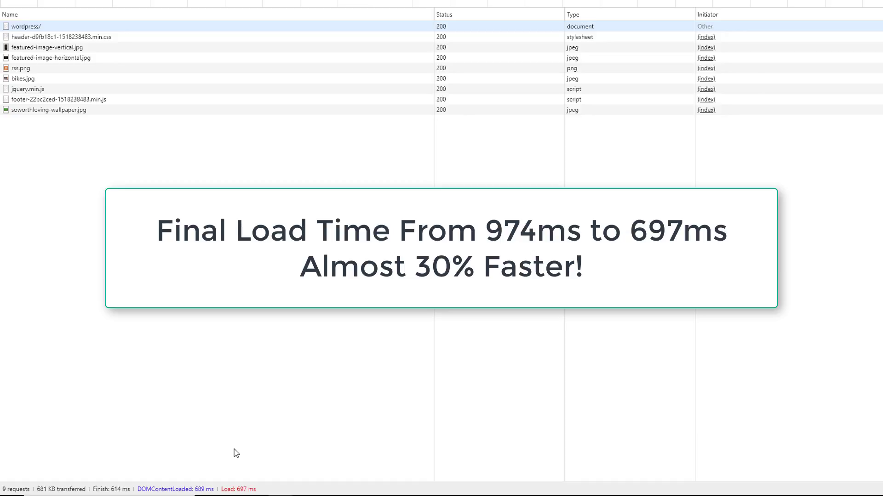
{"action": "mouse_move", "coordinate": [256, 461]}
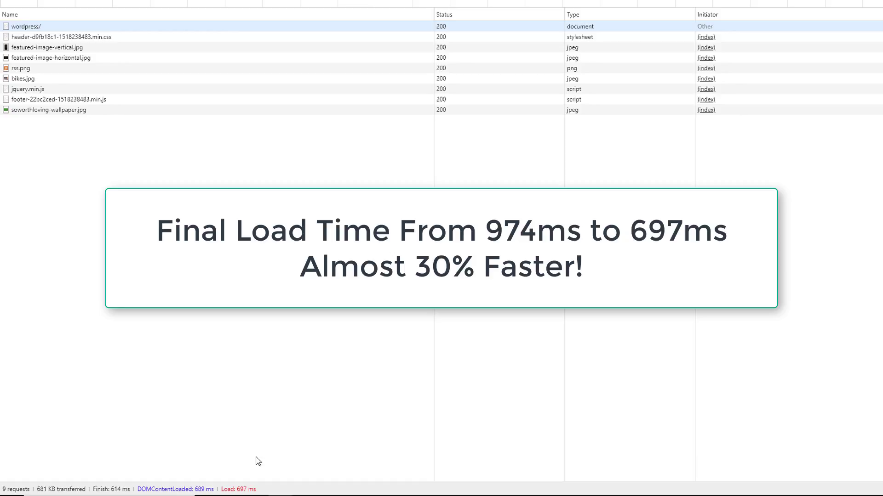
{"action": "mouse_move", "coordinate": [259, 459]}
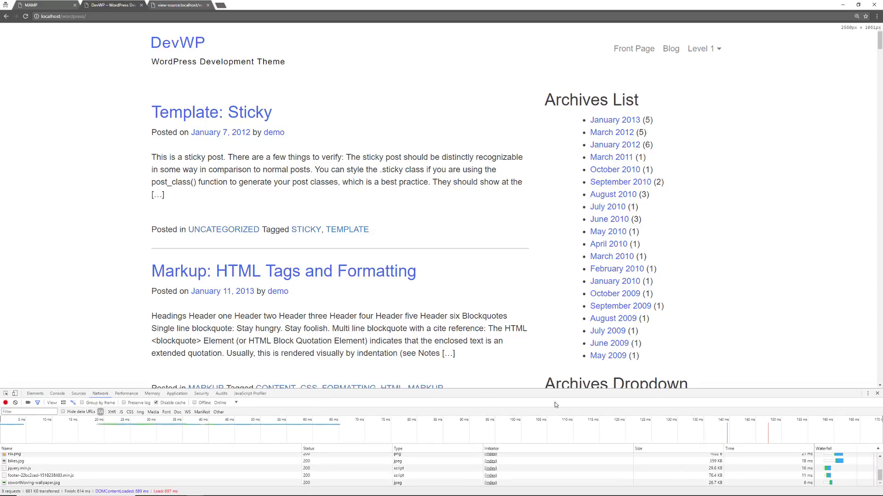
Step: View the front page's now-minified HTML source, then close that tab
{"action": "right_click", "coordinate": [93, 183]}
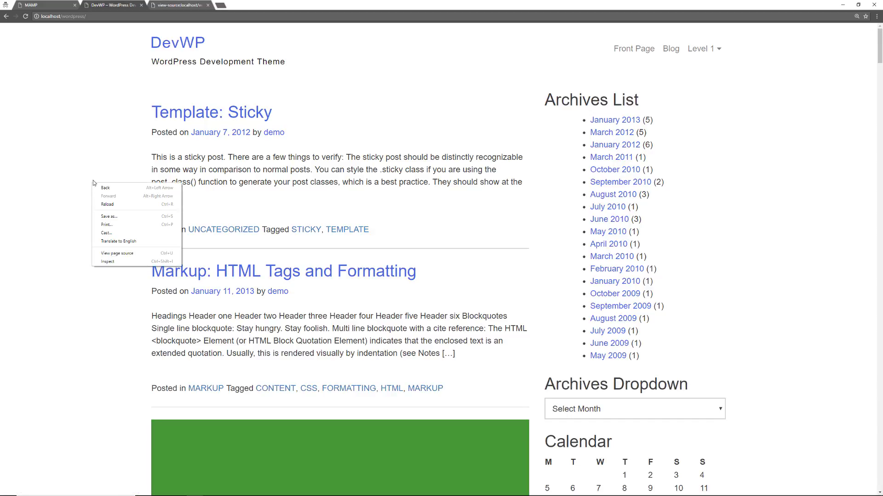
{"action": "left_click", "coordinate": [118, 253]}
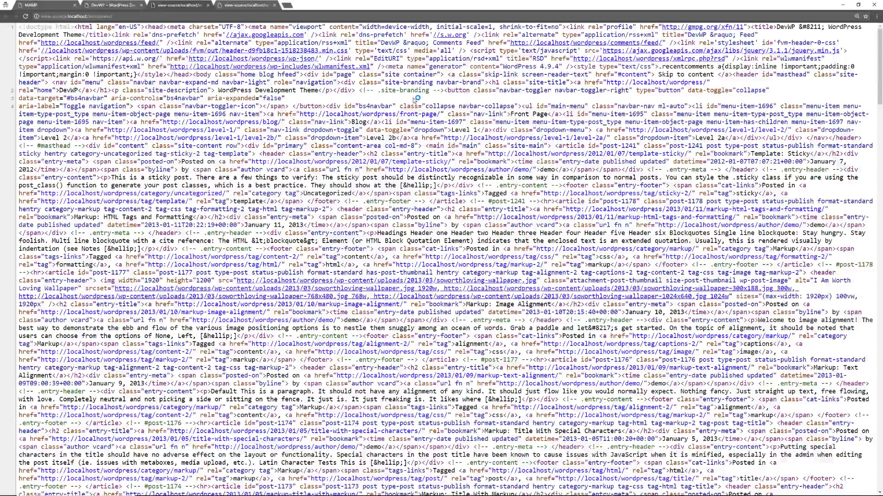
{"action": "scroll", "scroll_direction": "down", "scroll_amount": 3}
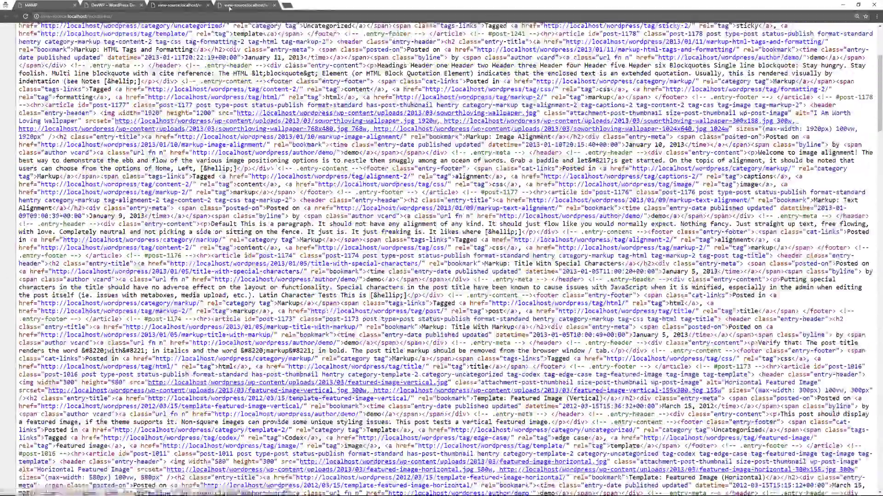
{"action": "left_click", "coordinate": [114, 5]}
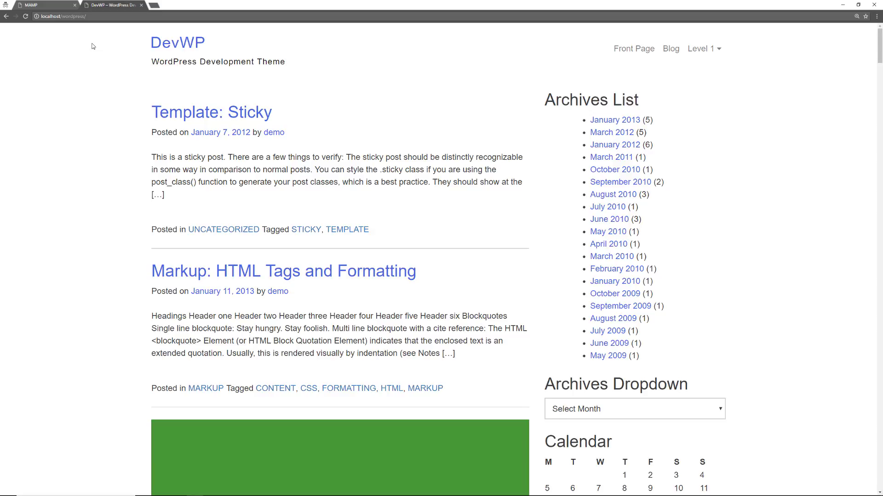
{"action": "mouse_move", "coordinate": [77, 61]}
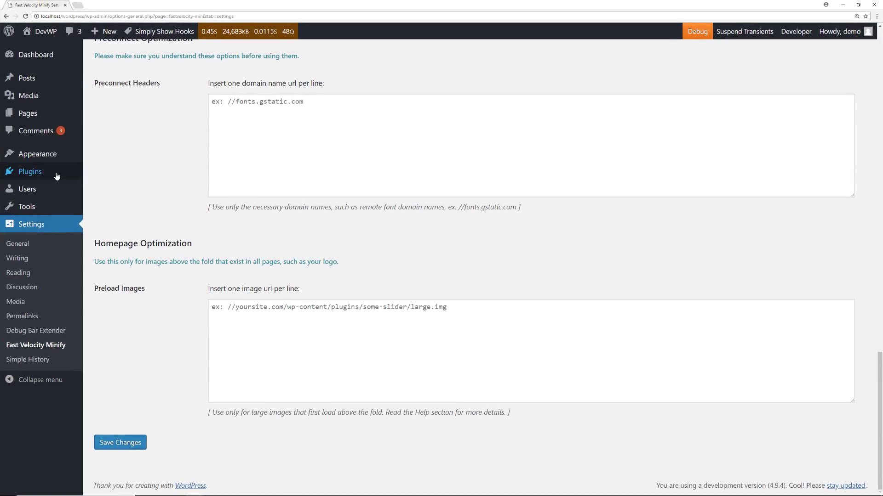
Step: Go to the installed plugins list
{"action": "left_click", "coordinate": [30, 171]}
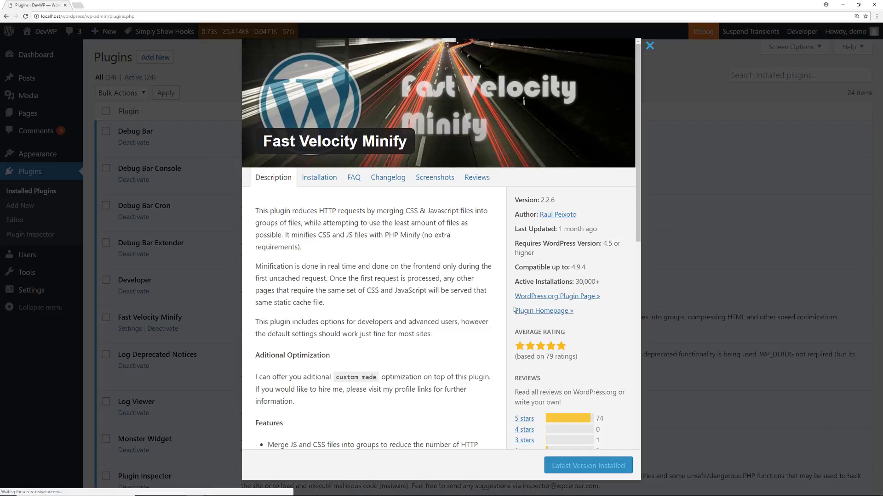
Step: Scroll the Fast Velocity Minify details to its feature list and 79 ratings
{"action": "scroll", "scroll_direction": "down", "scroll_amount": 3}
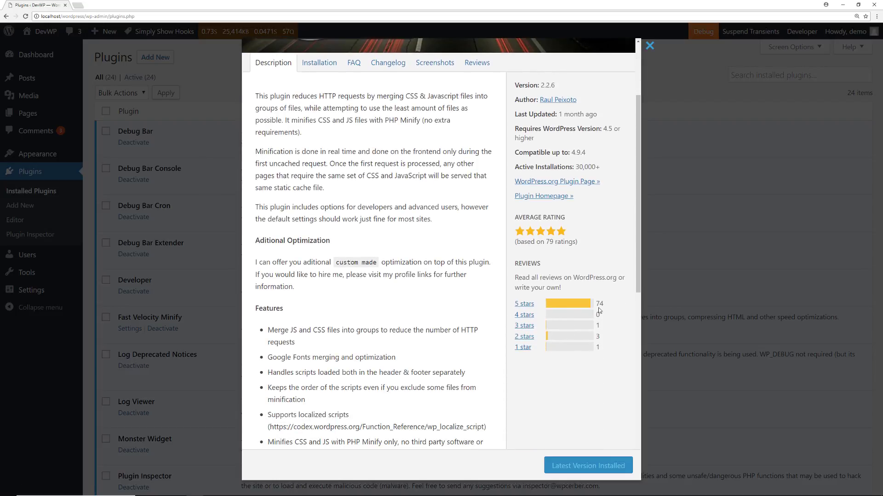
{"action": "mouse_move", "coordinate": [601, 174]}
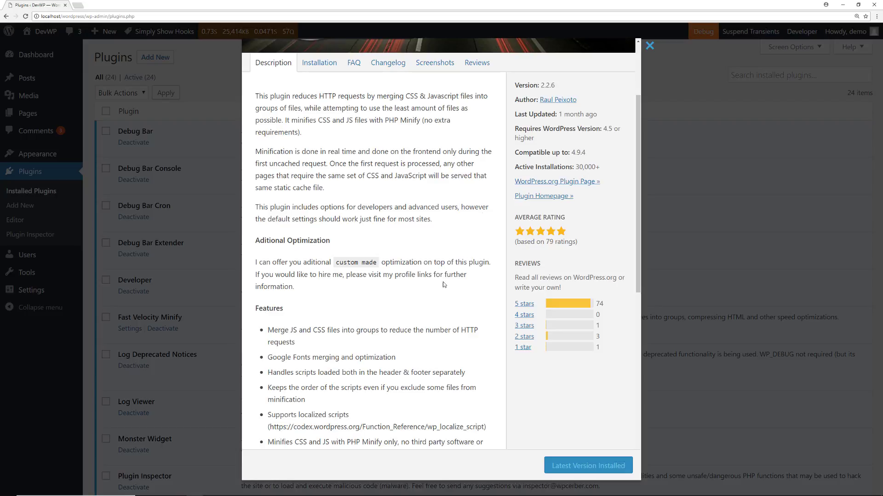
{"action": "mouse_move", "coordinate": [352, 345]}
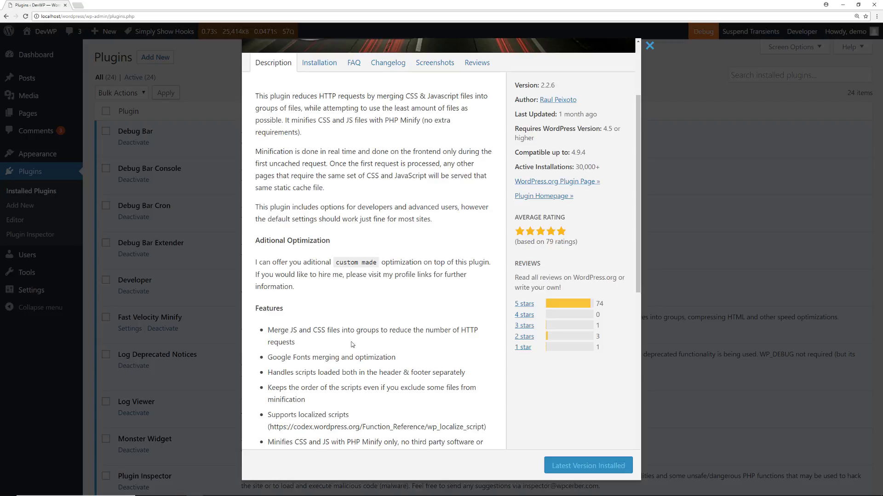
{"action": "mouse_move", "coordinate": [355, 350]}
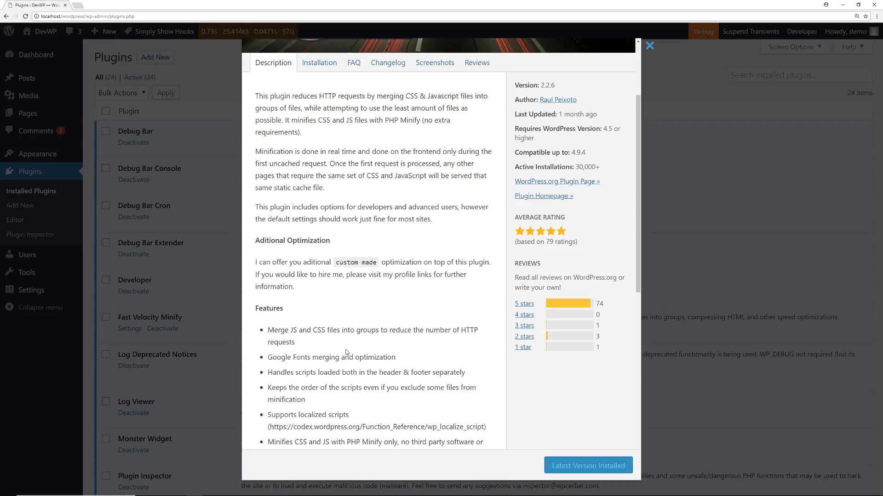
{"action": "scroll", "scroll_direction": "down", "scroll_amount": 3}
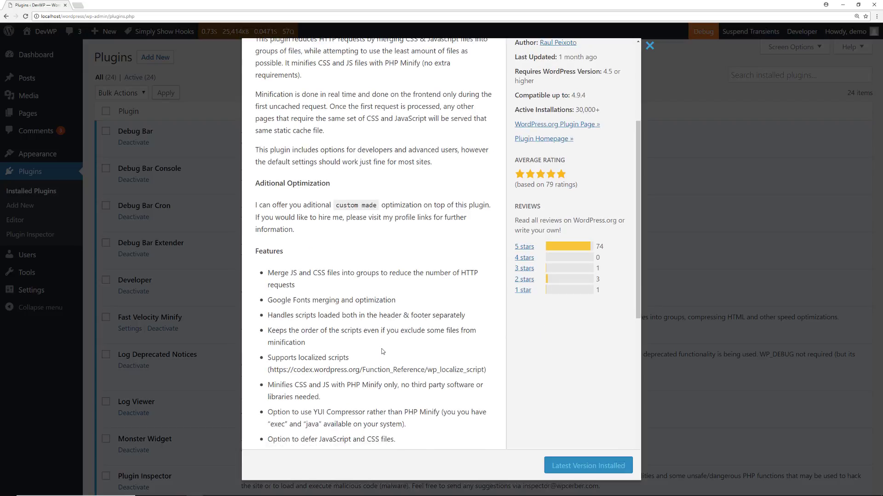